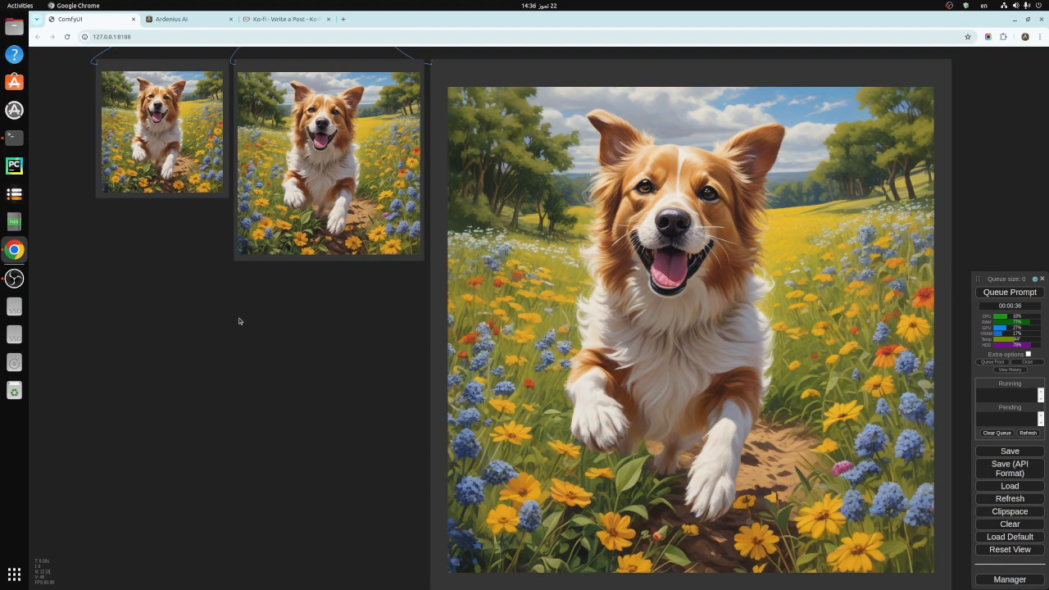
mouse_move(243, 331)
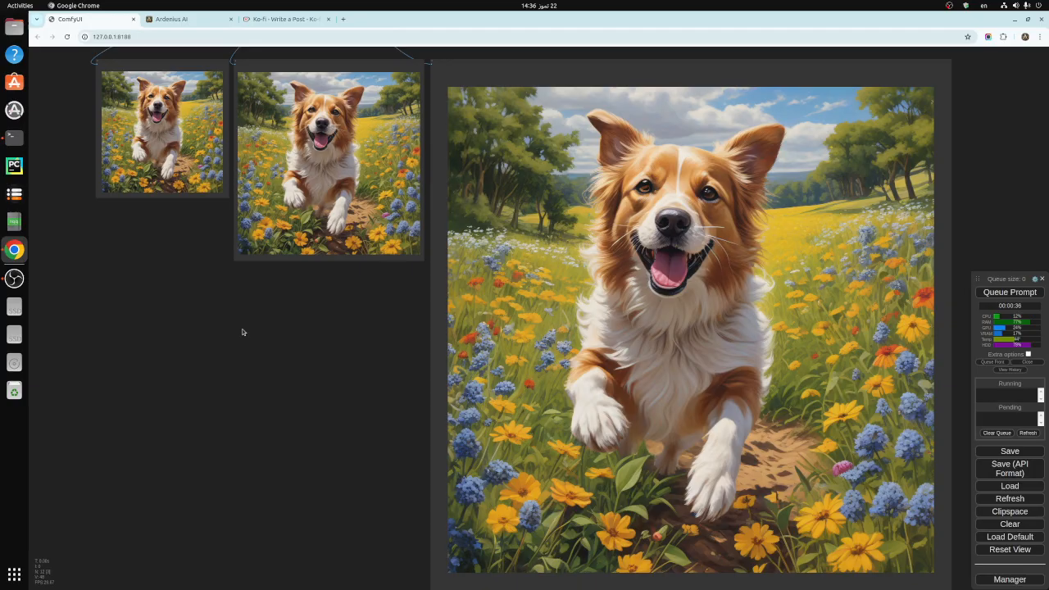
mouse_move(269, 344)
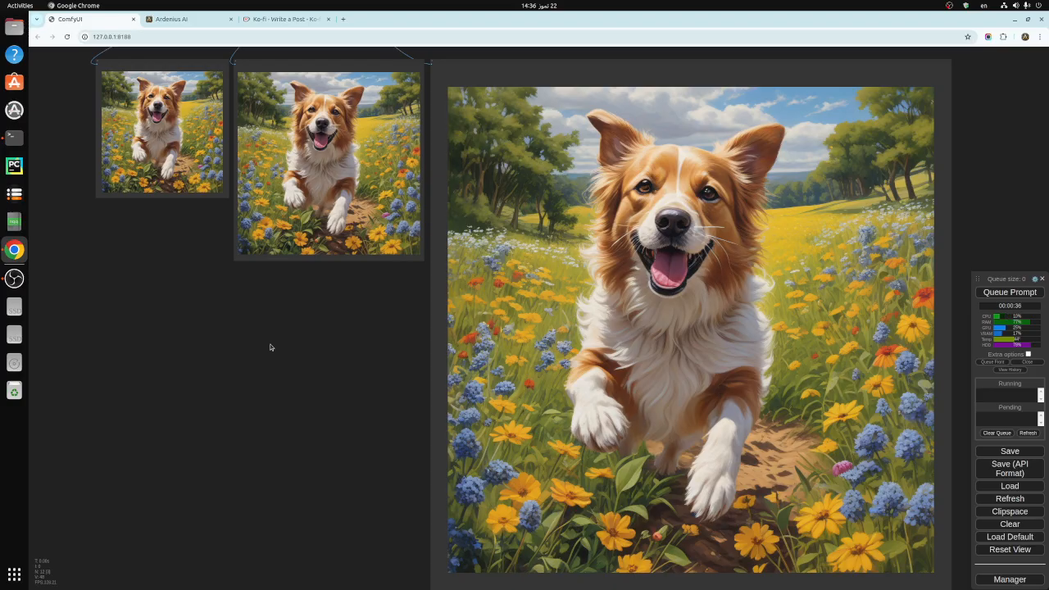
mouse_move(268, 349)
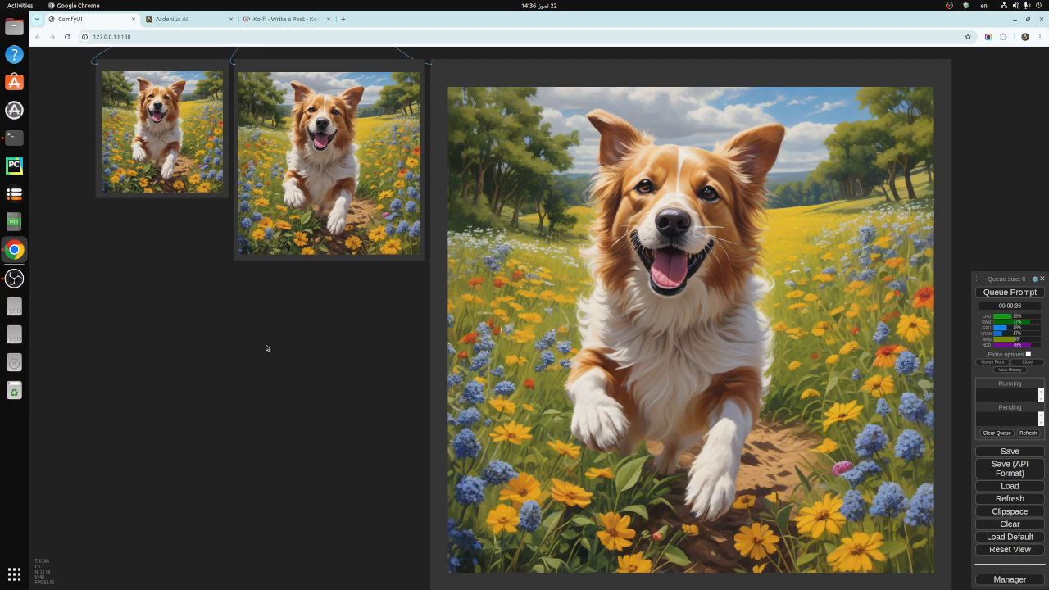
mouse_move(275, 349)
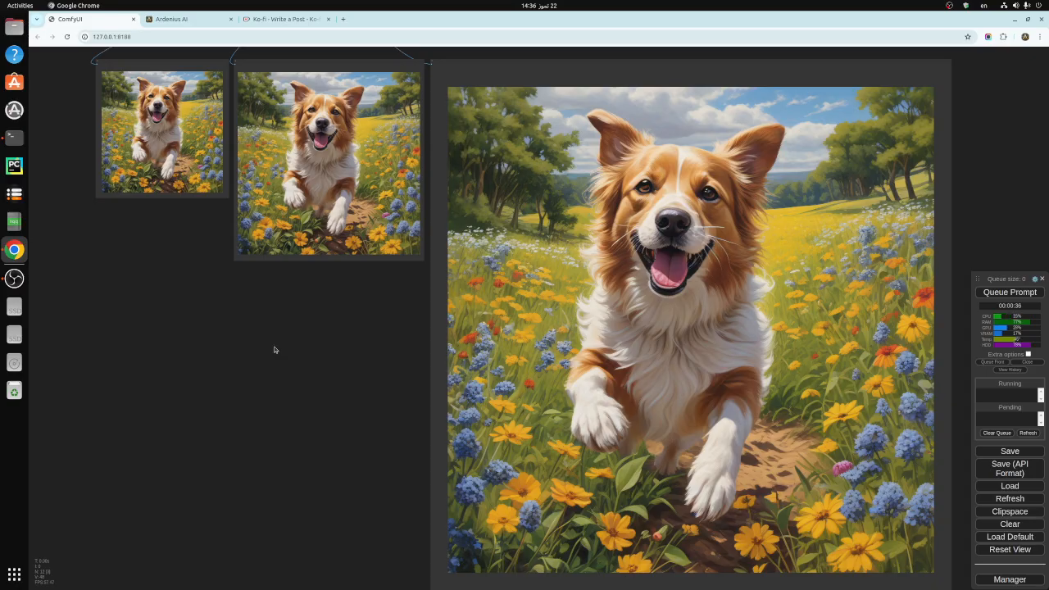
mouse_move(259, 318)
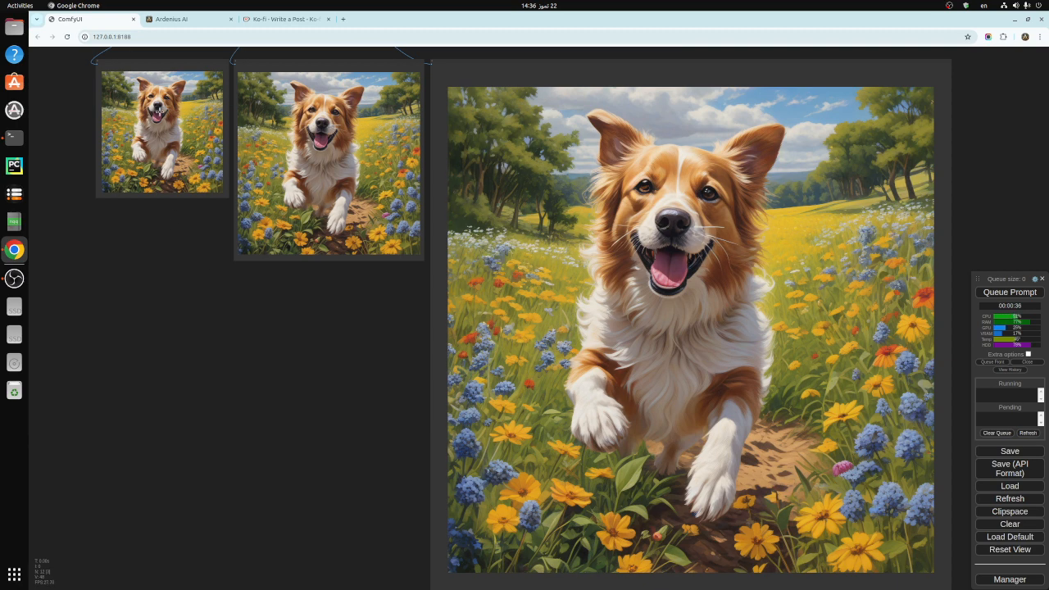
mouse_move(682, 210)
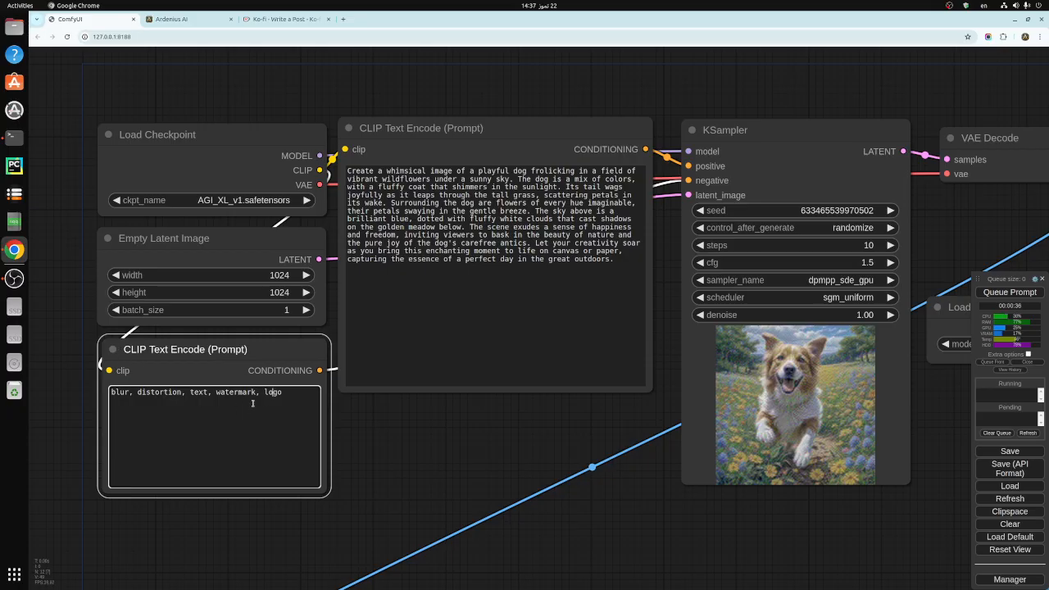
- Return to the node graph showing the CLIP Text Encode, KSampler and Load Upscale Model nodes
click(111, 348)
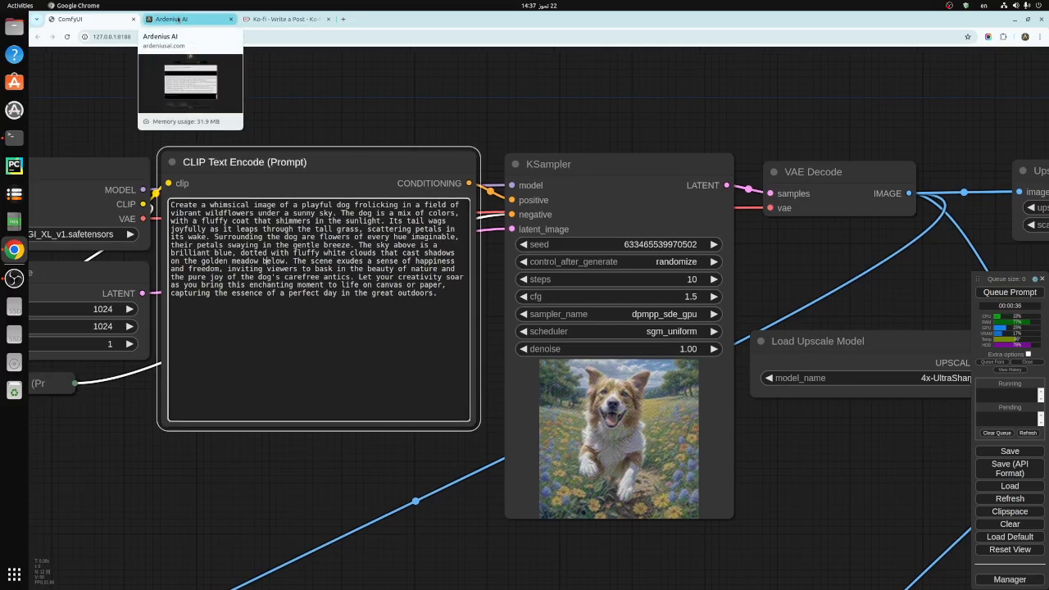
- Ask the Ardenius AI prompt engineer expert for a 'bird' prompt
click(180, 20)
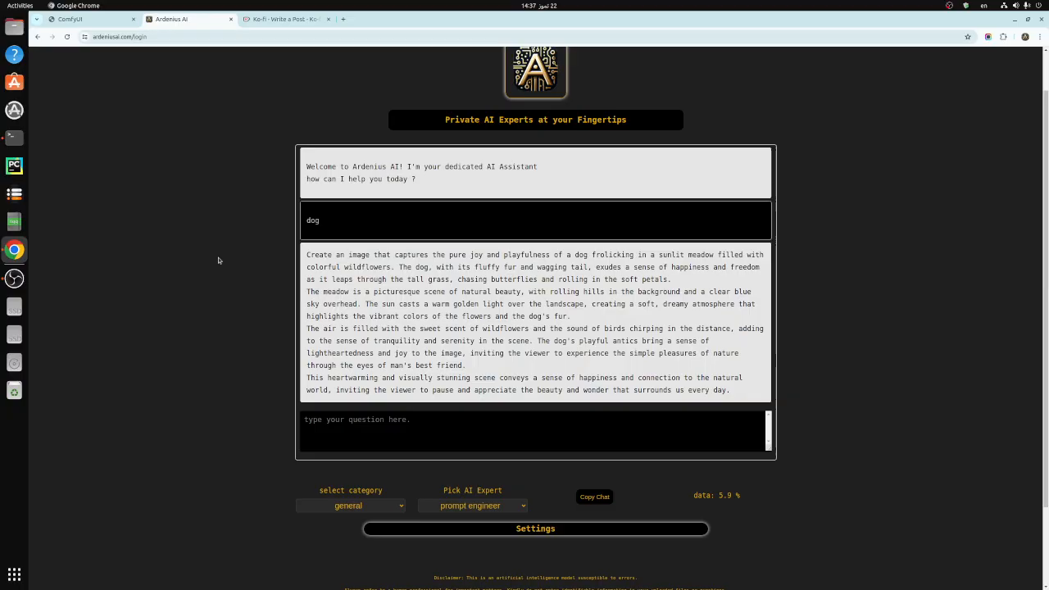
scroll(down, 3)
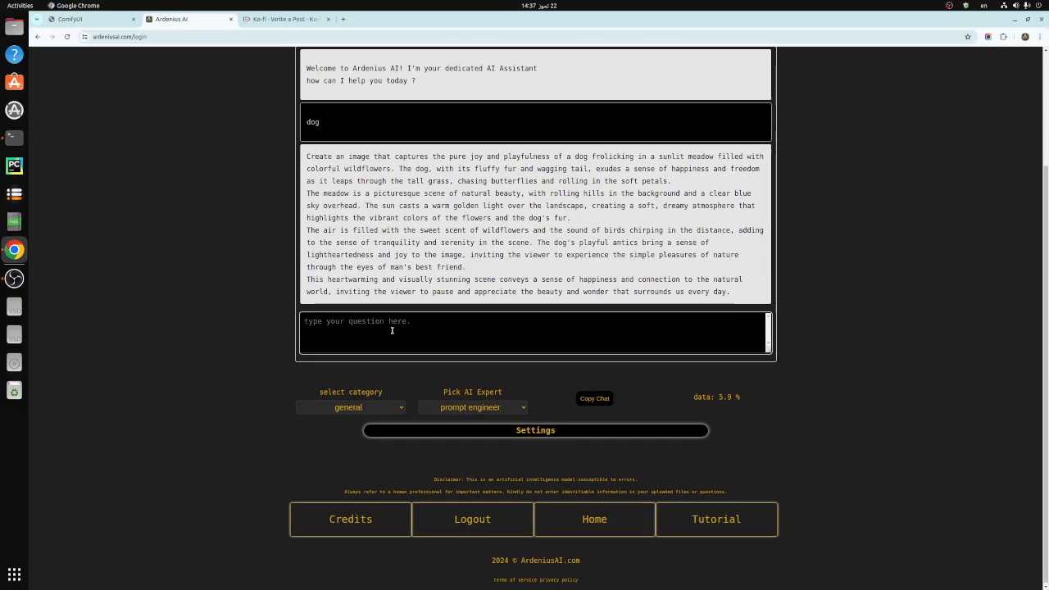
text(b)
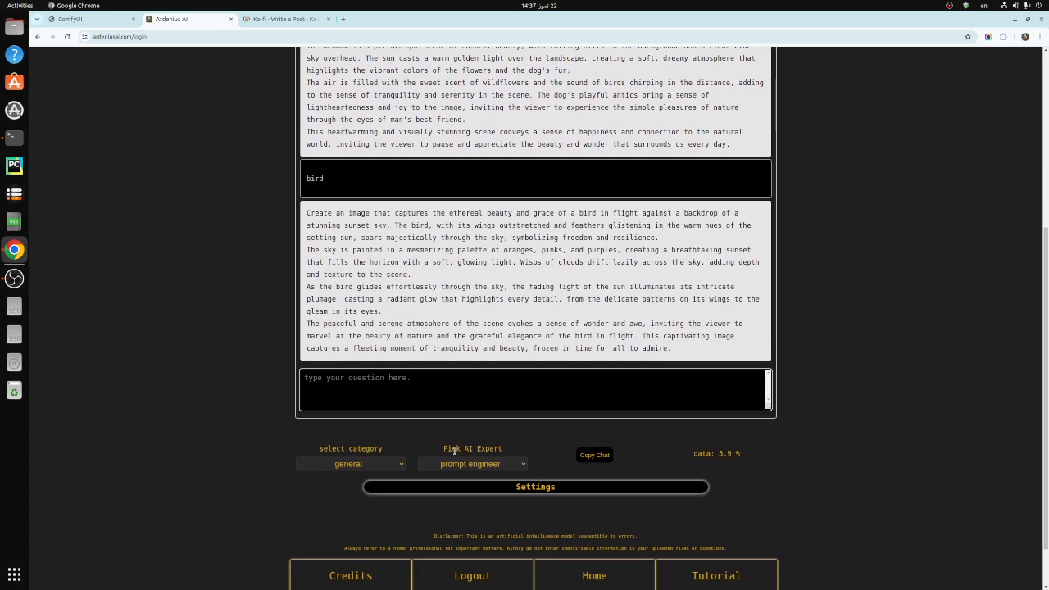
click(472, 462)
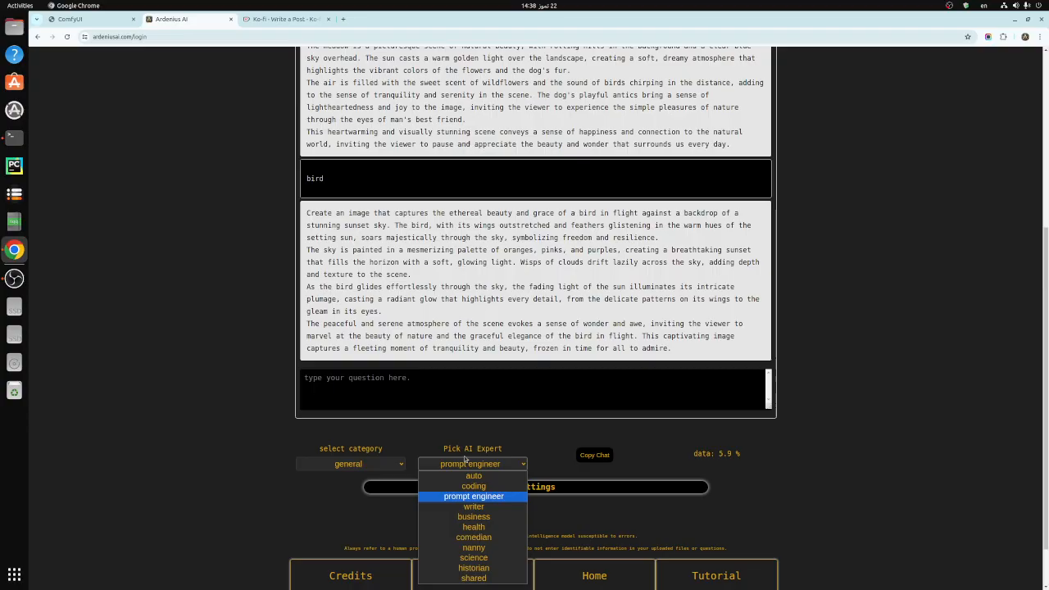
click(472, 494)
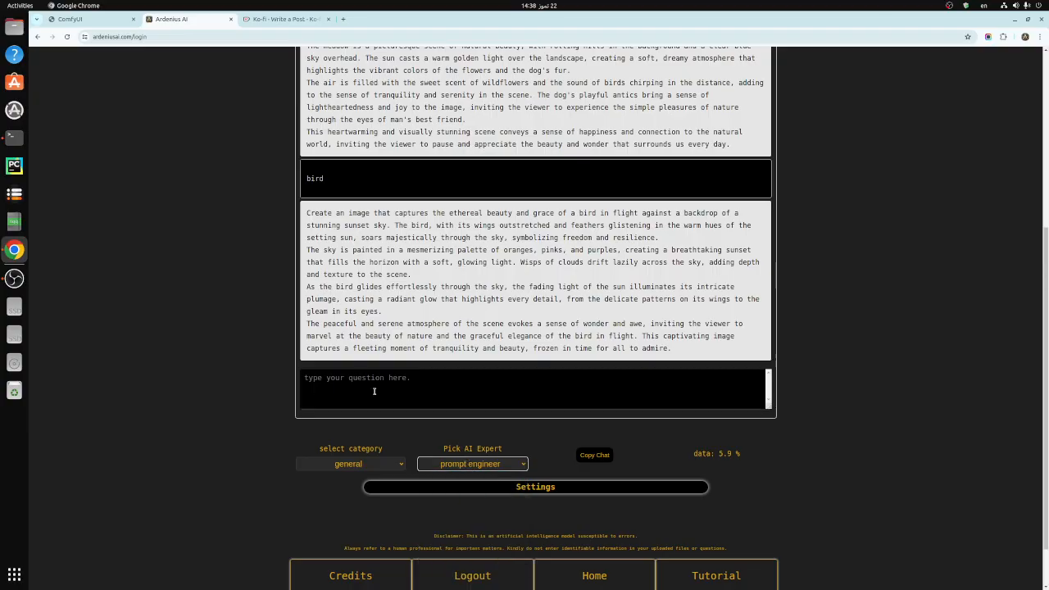
- Select and copy the generated bird-in-flight sunset description
drag(306, 213, 390, 237)
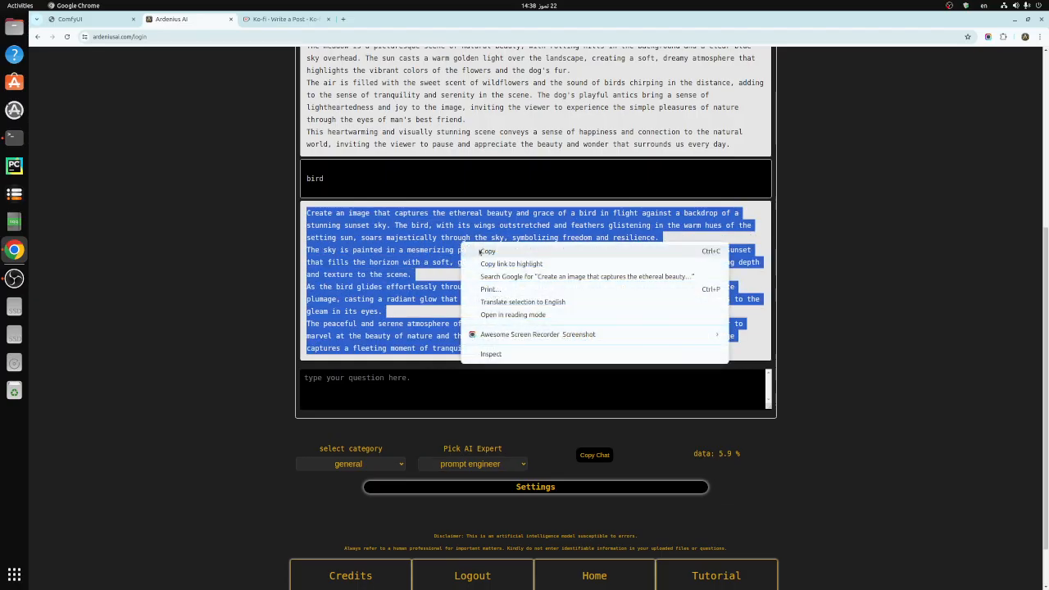
click(90, 20)
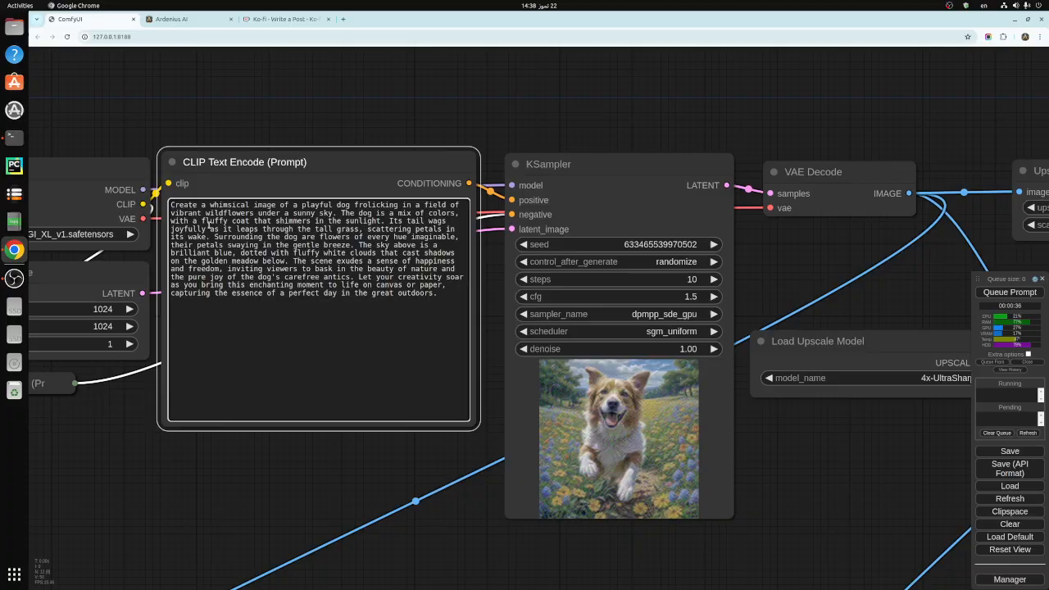
- Select the whole dog prompt in the positive CLIP Text Encode box for replacement
triple_click(315, 246)
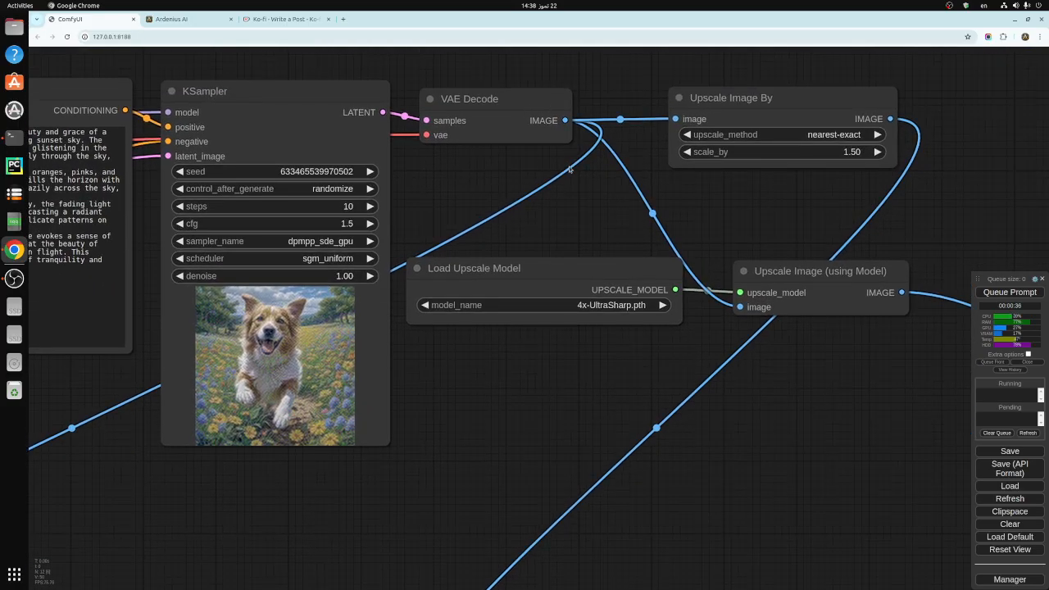
mouse_move(556, 179)
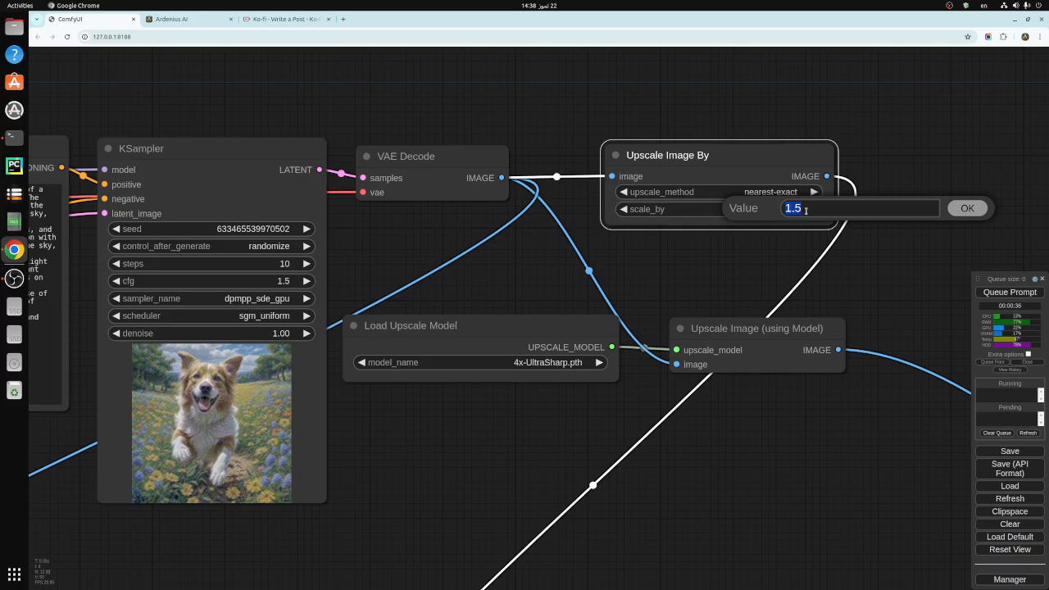
- Keep the Upscale Image By node at nearest-exact scaling by 1.50
click(967, 207)
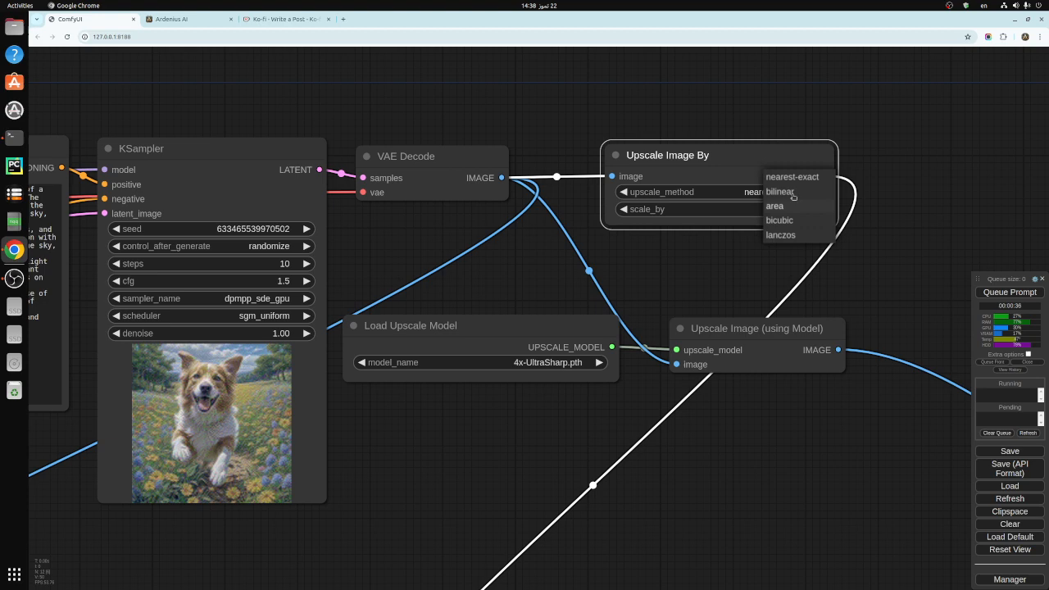
mouse_move(791, 177)
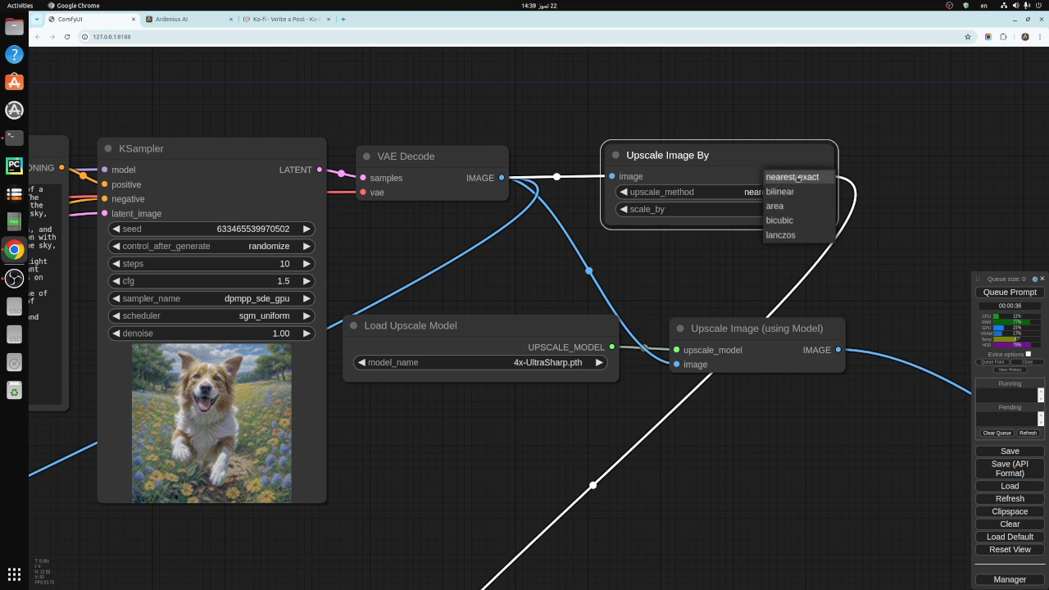
click(791, 177)
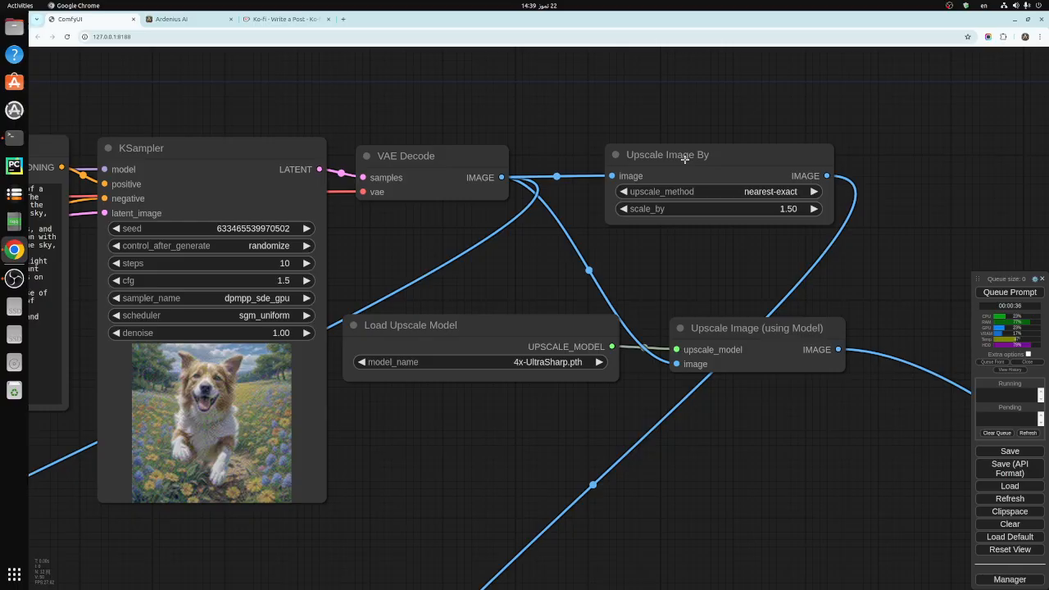
mouse_move(656, 160)
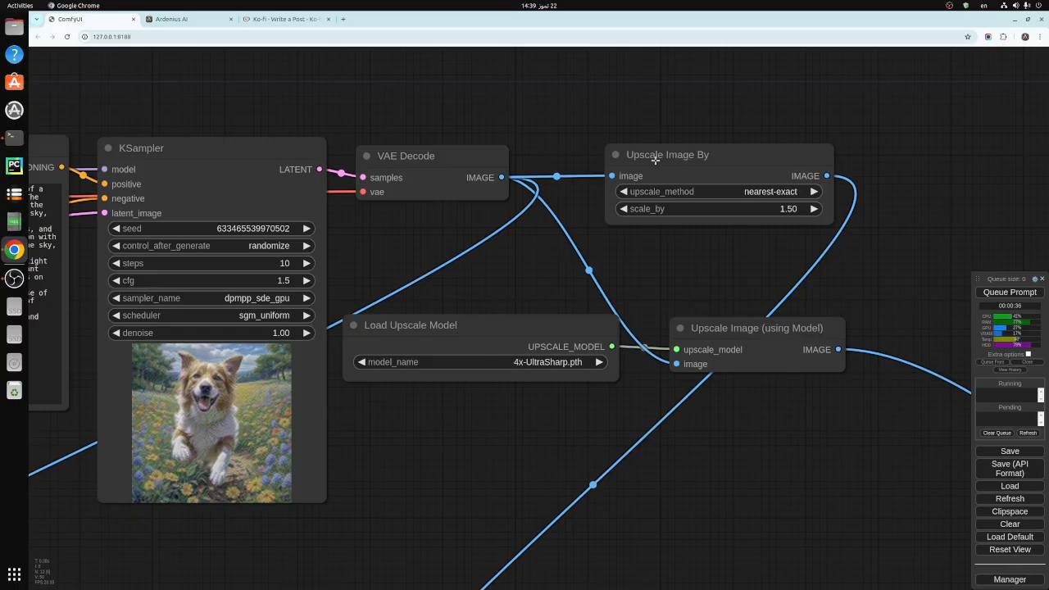
mouse_move(694, 272)
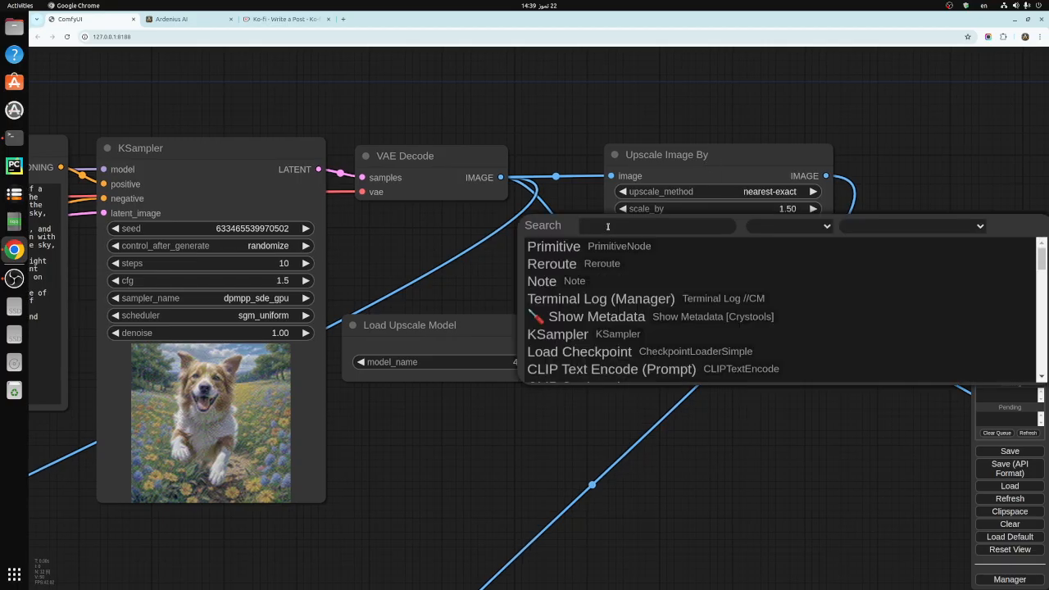
mouse_move(465, 241)
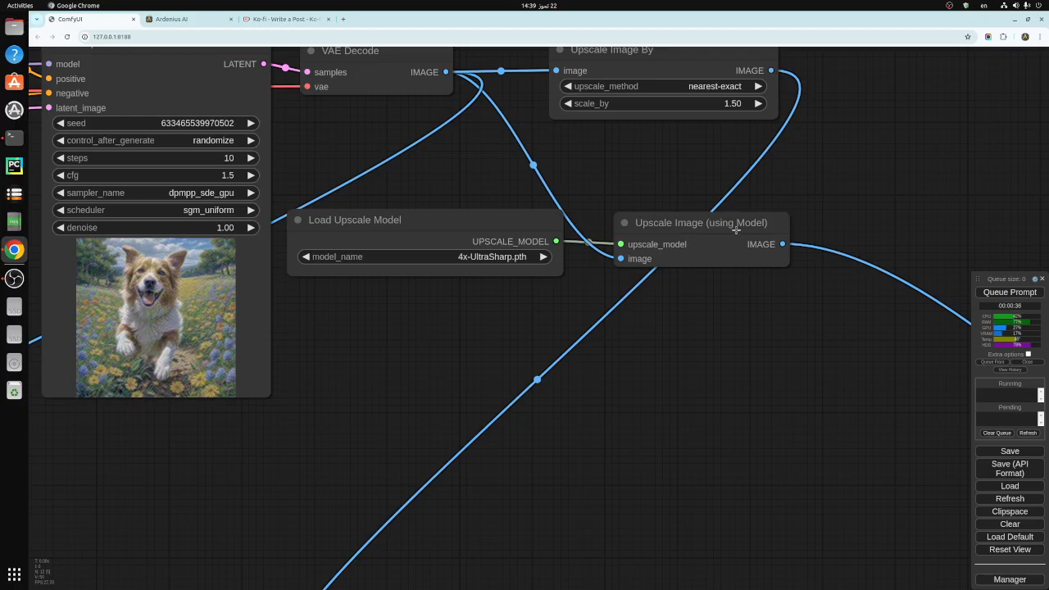
- Dismiss node search, leaving 4x-UltraSharp feeding the model-based upscale of the 1.5x image
click(701, 223)
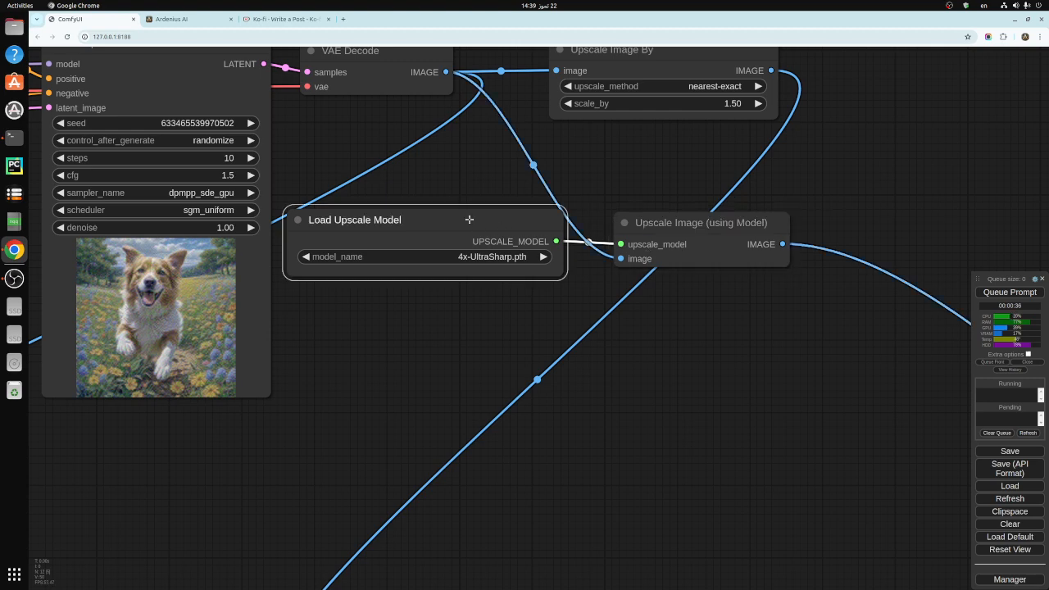
mouse_move(492, 266)
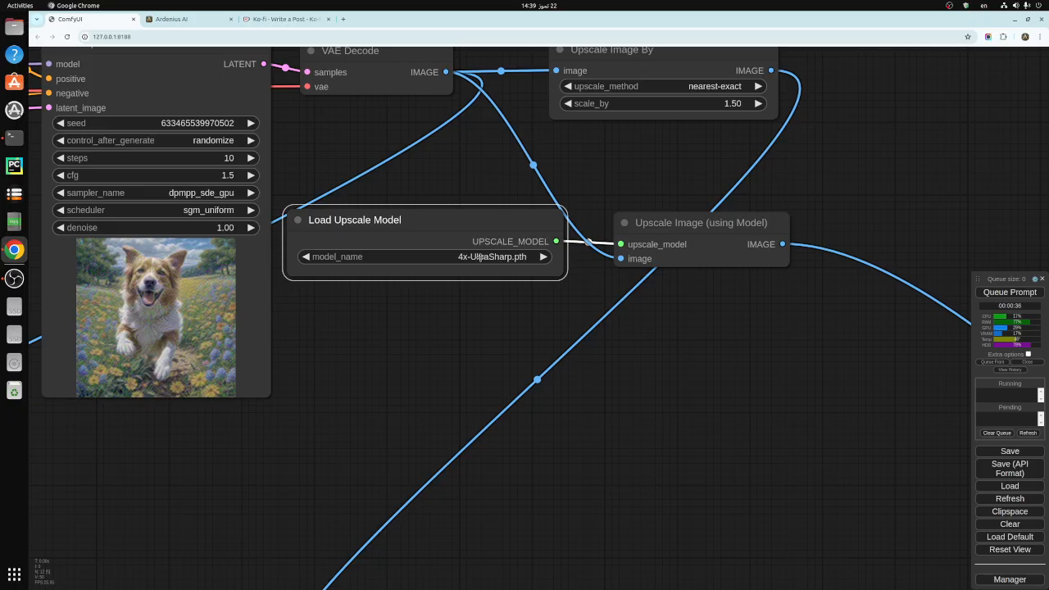
mouse_move(443, 318)
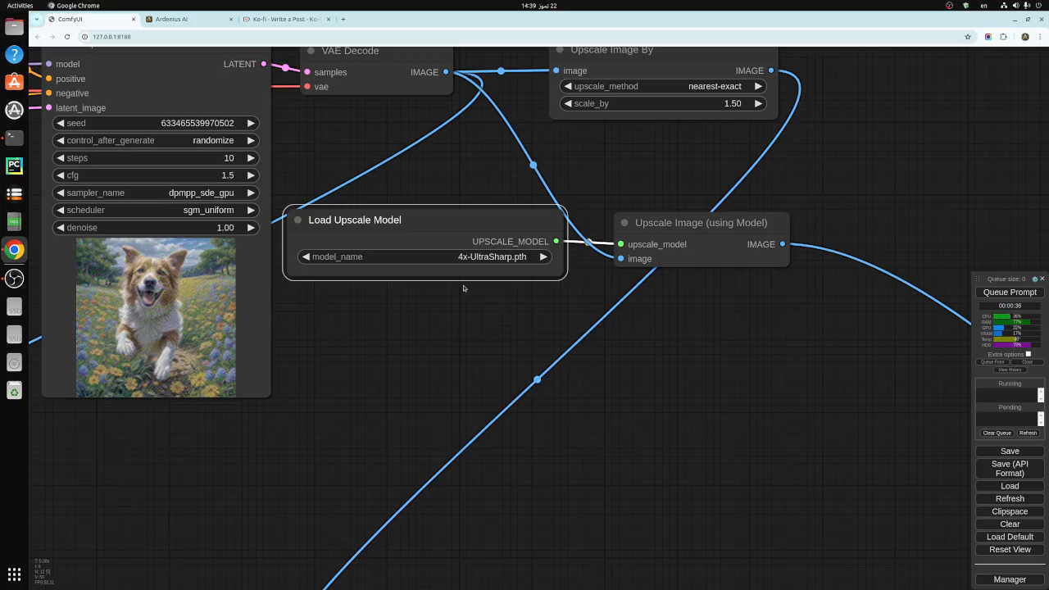
mouse_move(563, 319)
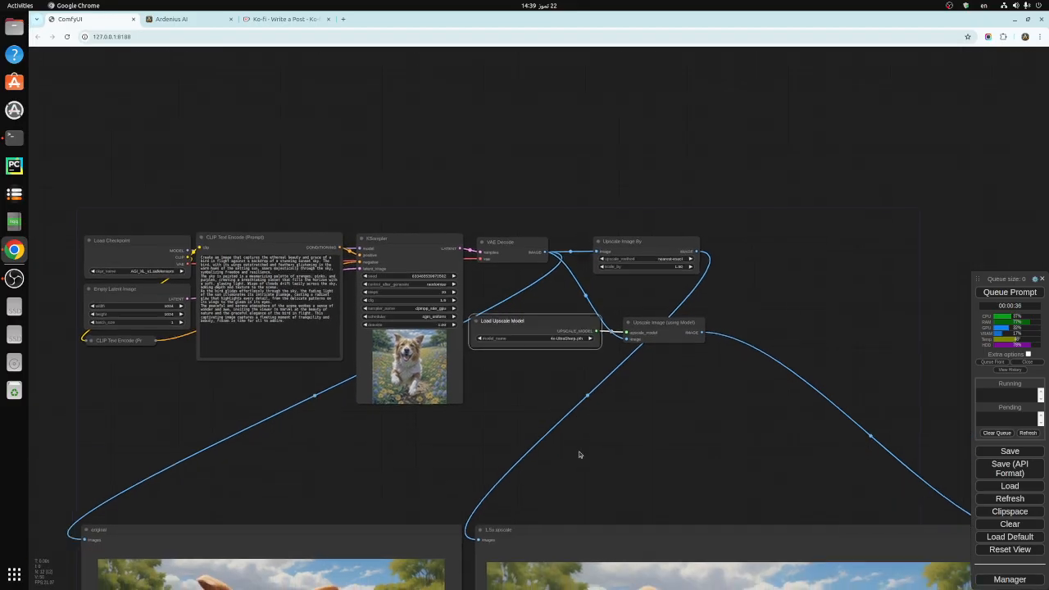
- Queue the prompt and inspect the original and 1.5x bird-at-sunset previews
drag(580, 456, 672, 392)
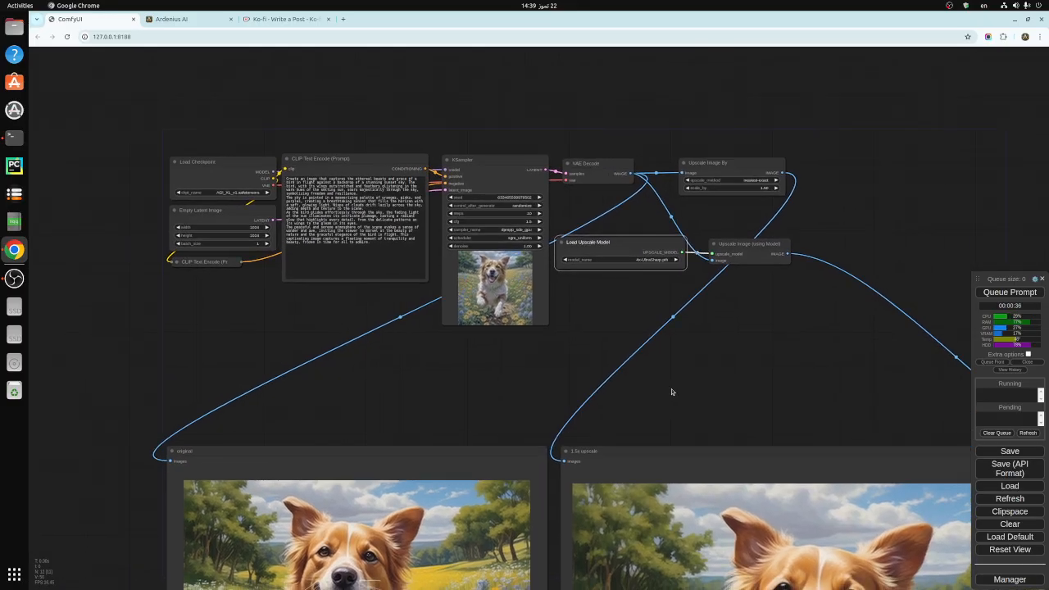
click(1009, 291)
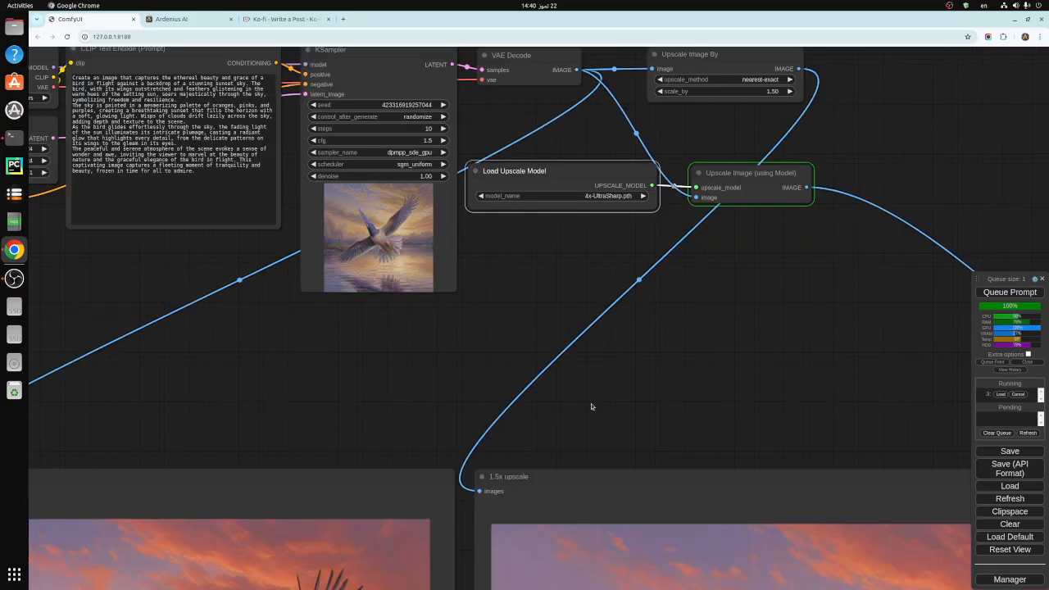
scroll(down, 3)
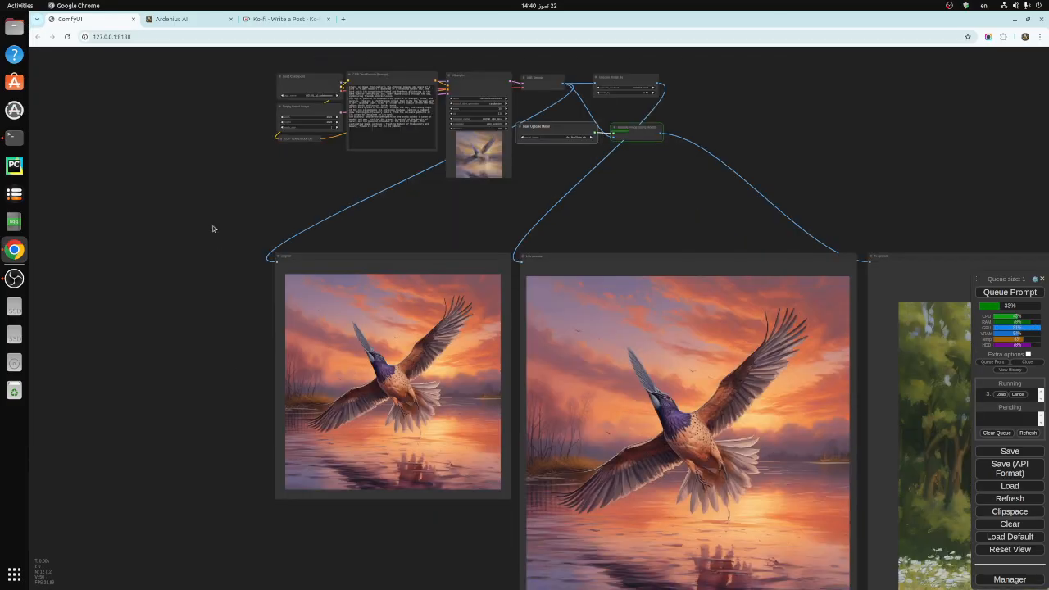
scroll(down, 3)
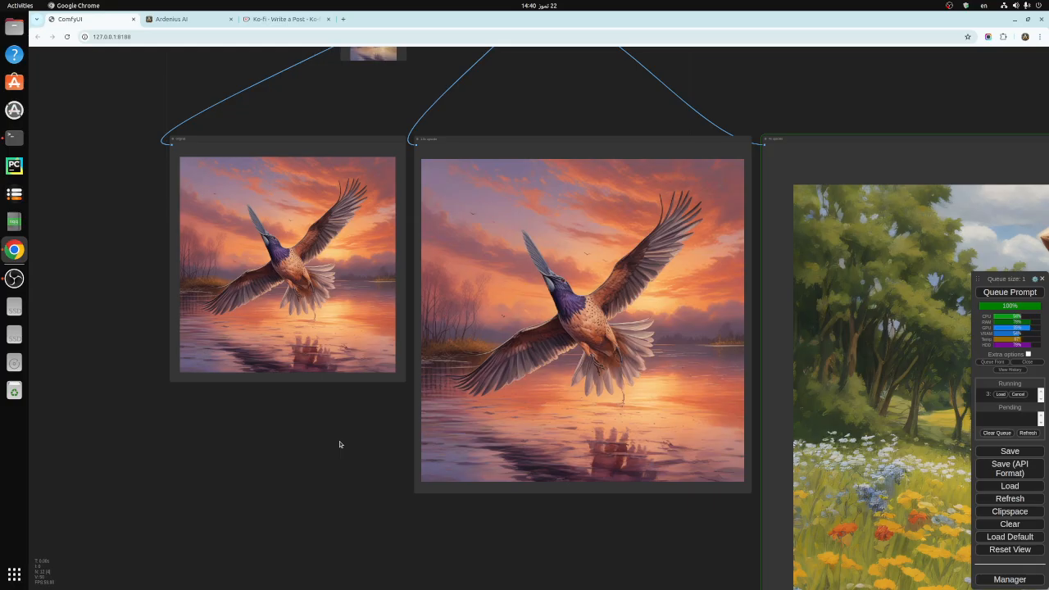
mouse_move(334, 456)
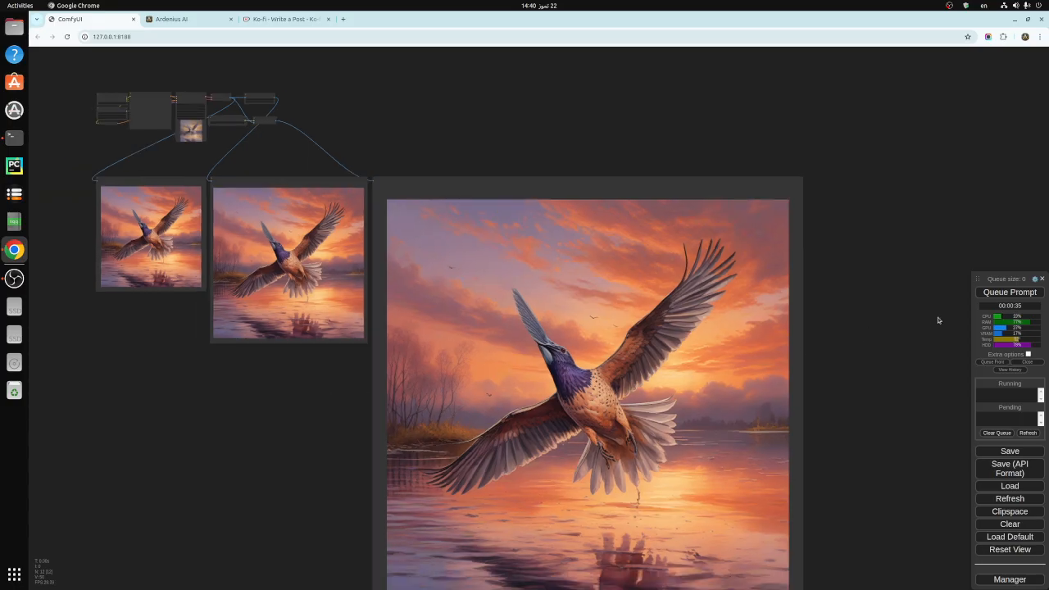
- Queue a second bird-at-sunset run and compare its original, 1.5x and 4x previews
click(1009, 292)
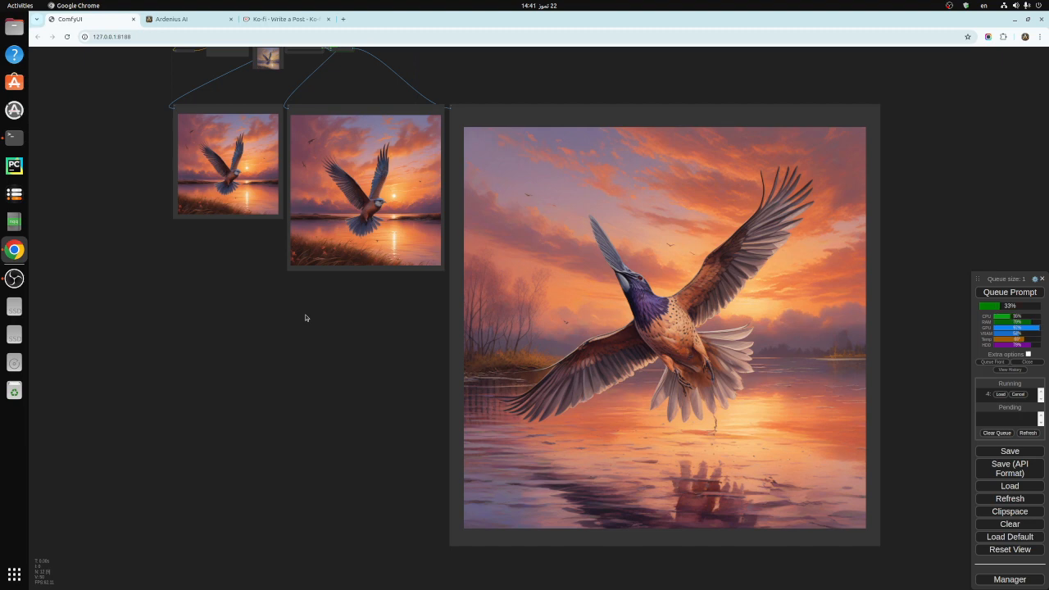
mouse_move(299, 311)
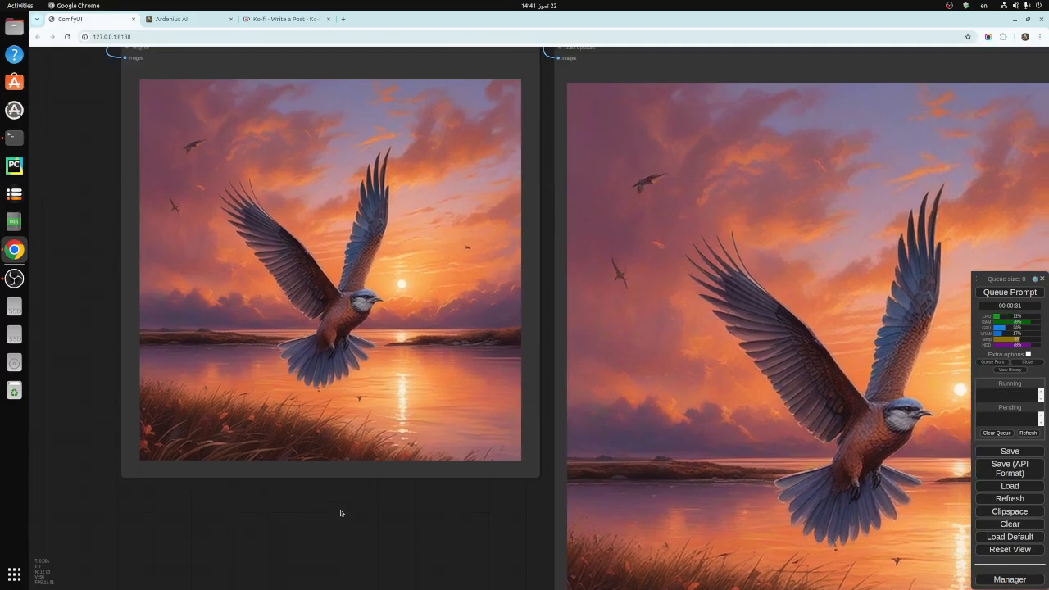
mouse_move(454, 551)
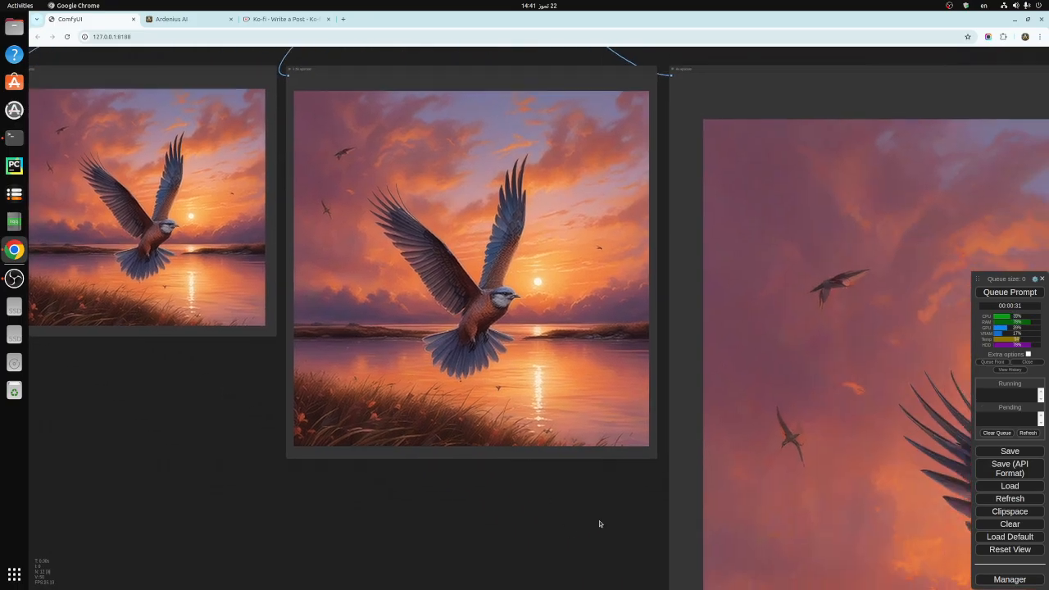
scroll(down, 3)
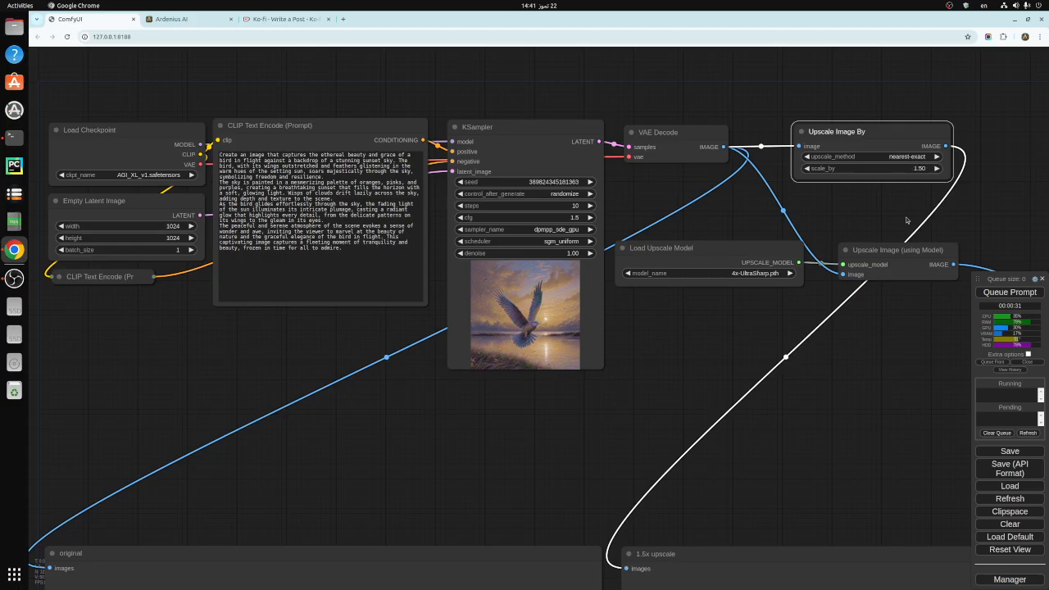
mouse_move(927, 256)
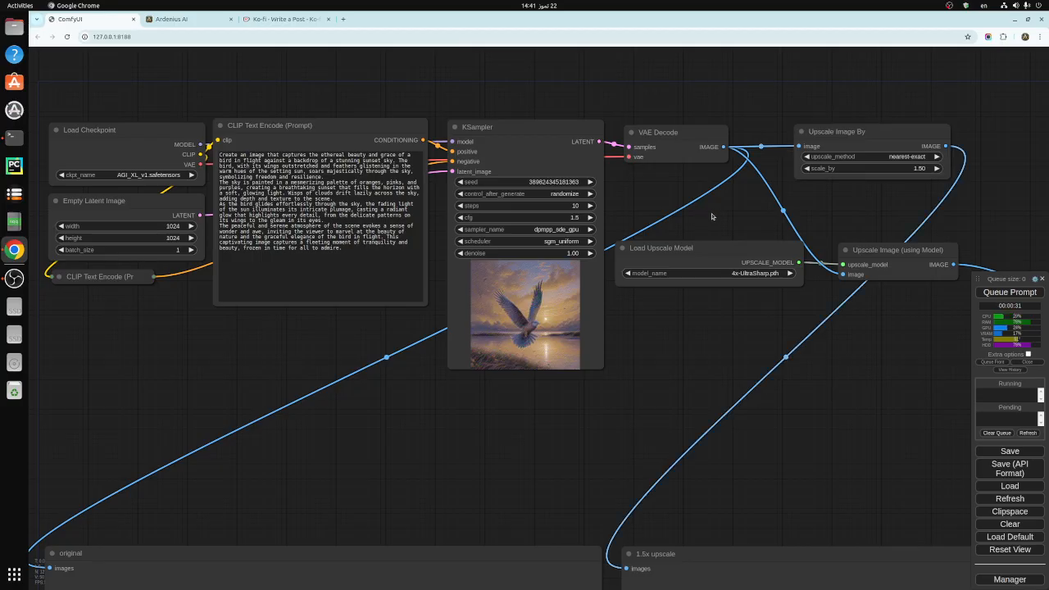
mouse_move(684, 348)
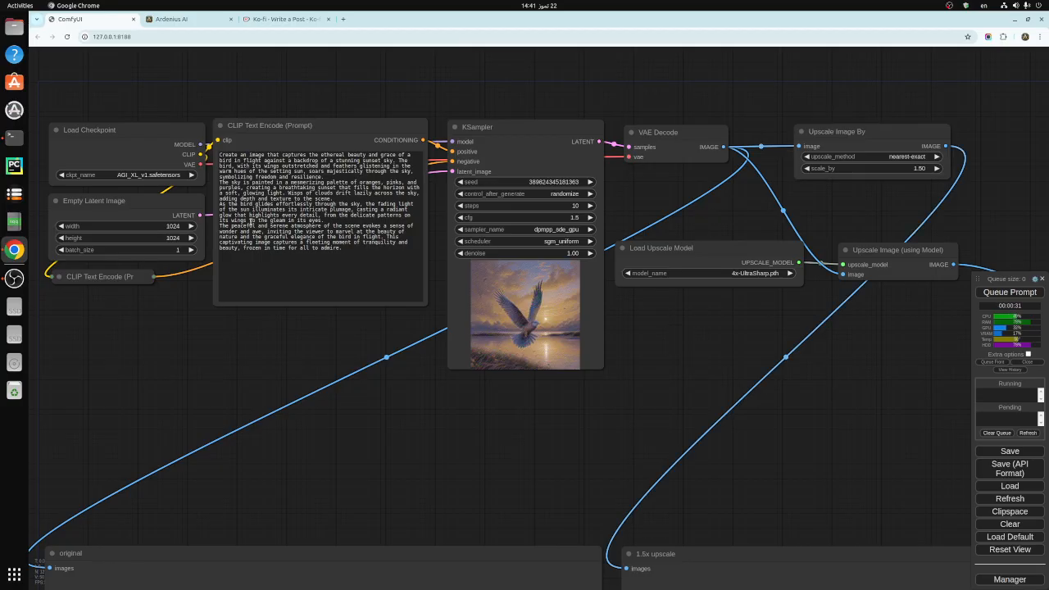
mouse_move(674, 374)
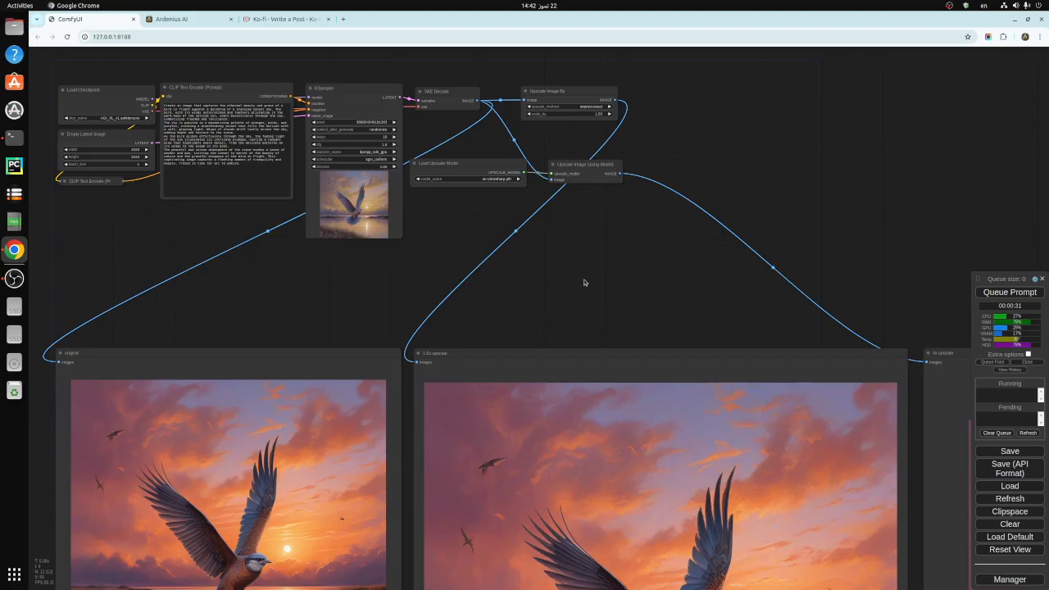
mouse_move(580, 283)
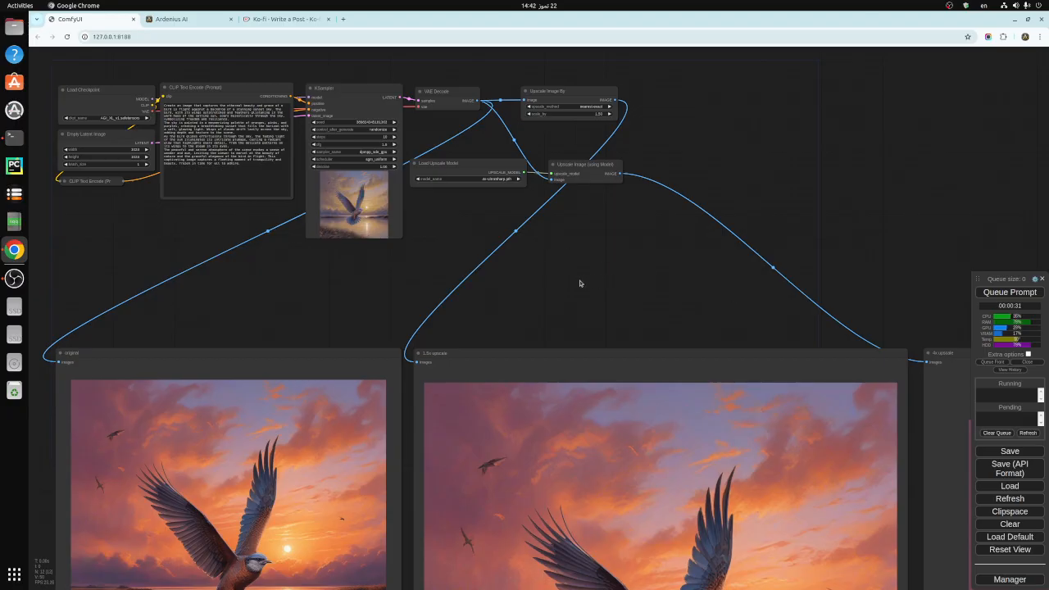
mouse_move(534, 255)
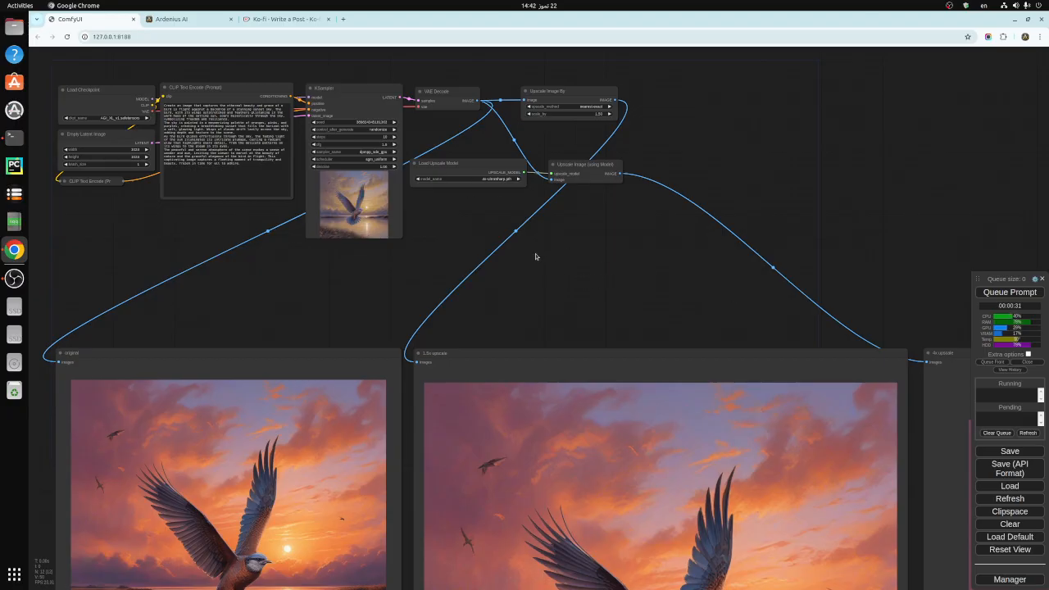